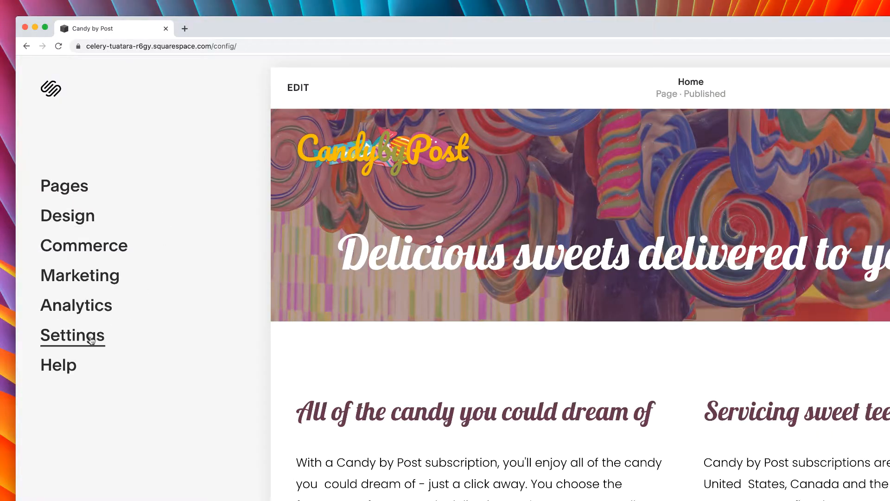
- Review the billing plan comparison, confirming Business is the current plan
left_click(73, 335)
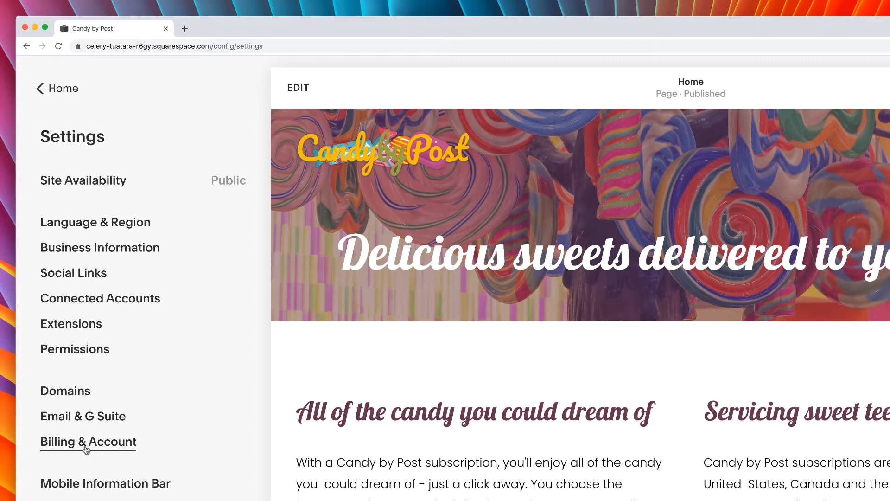
left_click(89, 442)
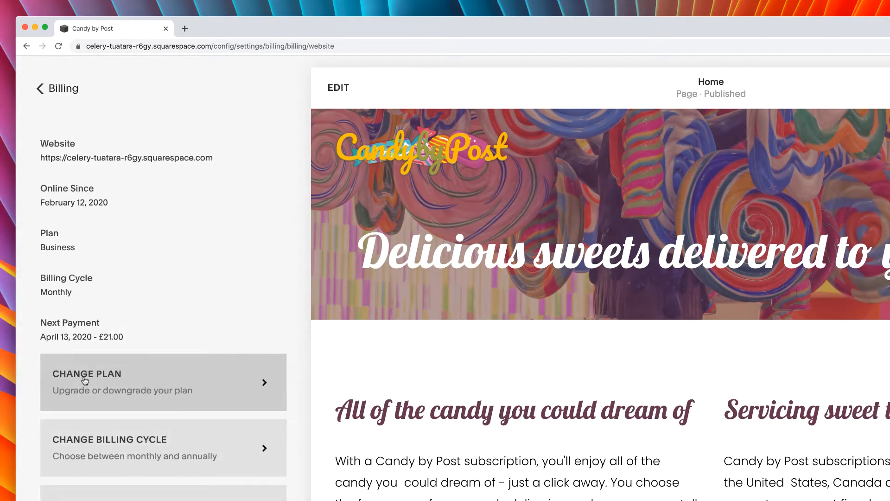
left_click(85, 377)
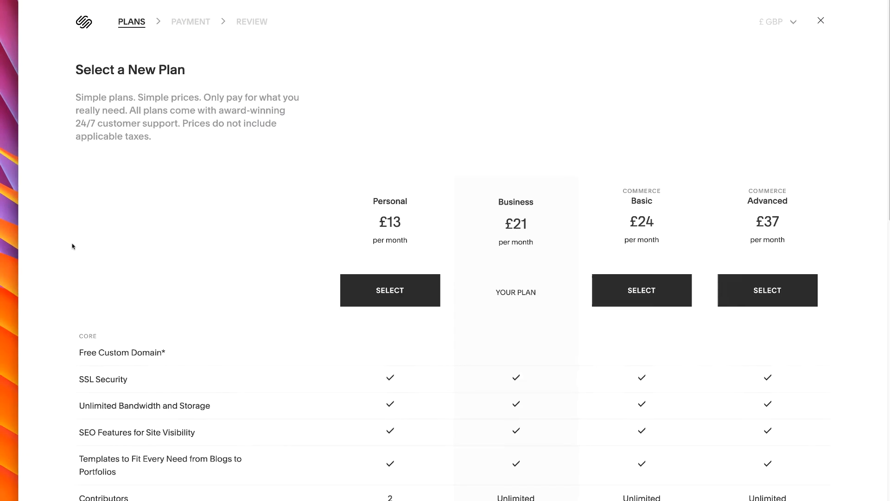
scroll("down", 3)
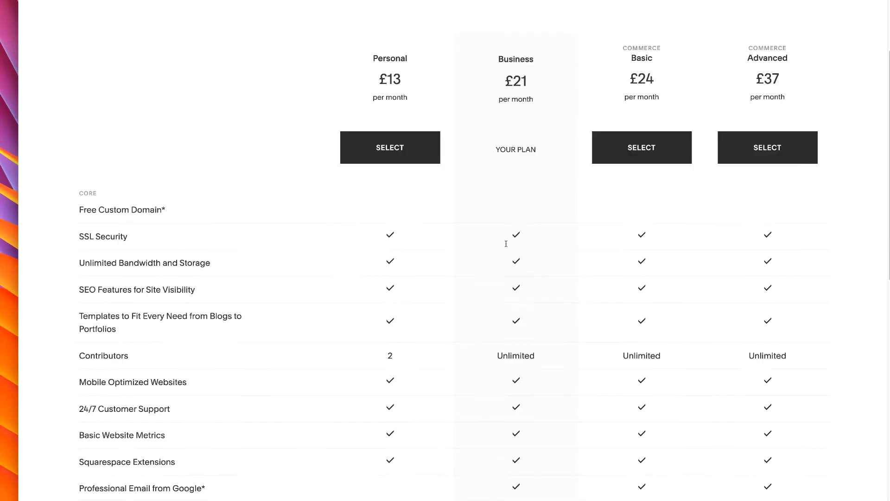
scroll("down", 3)
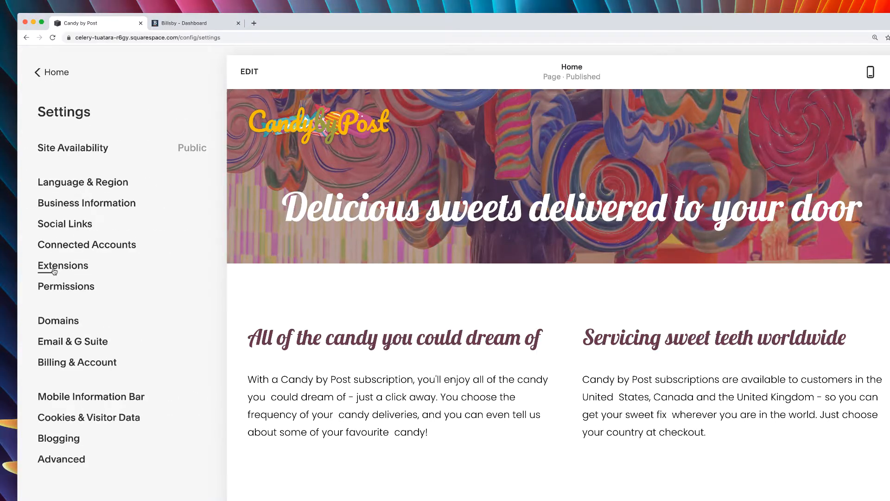
- Paste the Billsby checkout embed script into the Header code injection and save
left_click(61, 458)
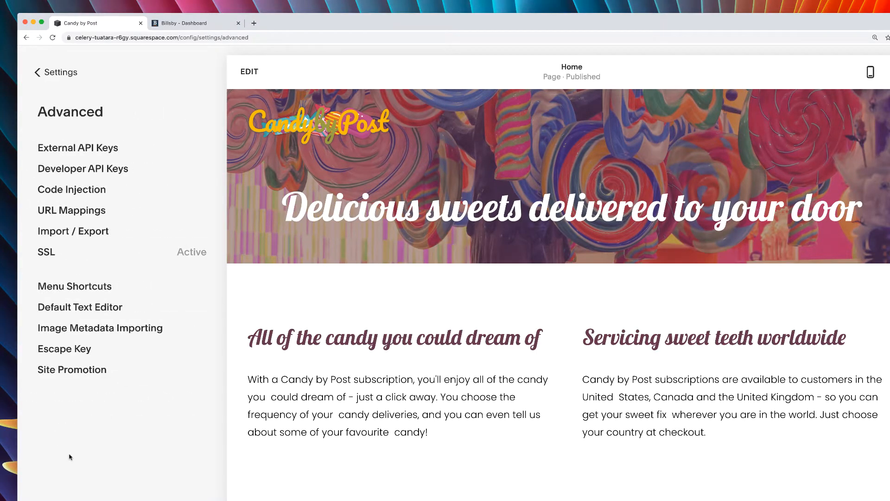
left_click(71, 189)
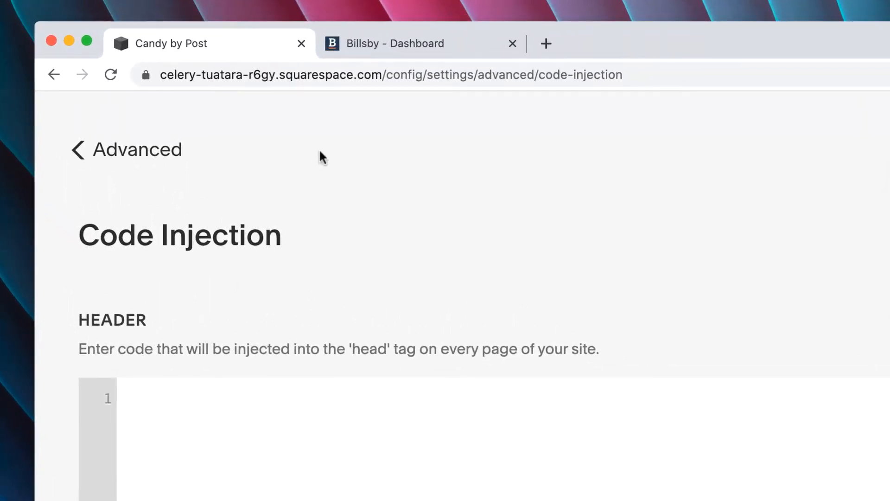
left_click(394, 43)
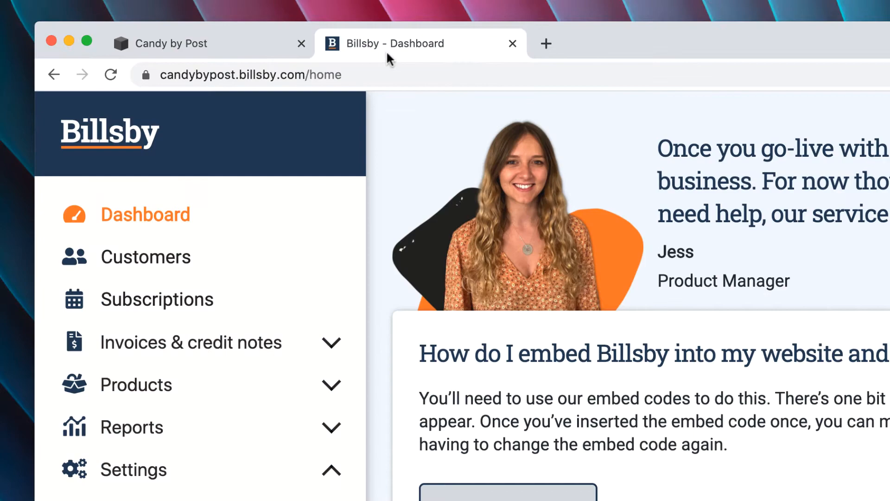
left_click(112, 408)
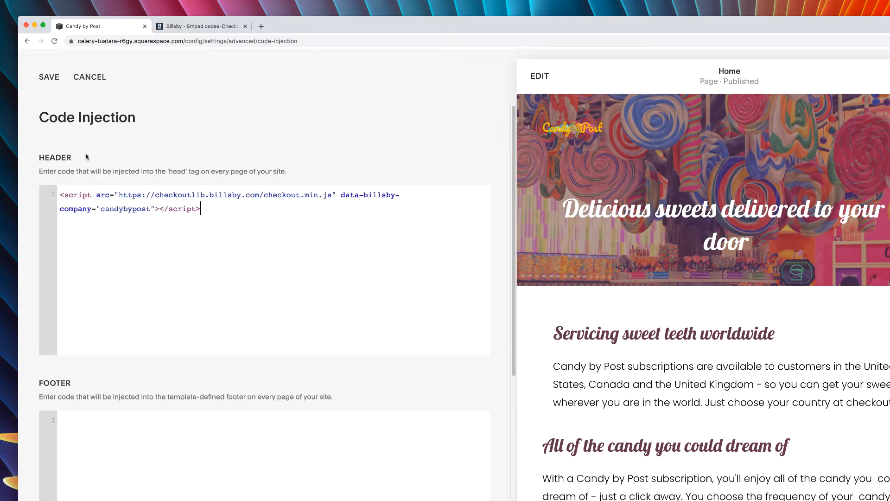
left_click(49, 77)
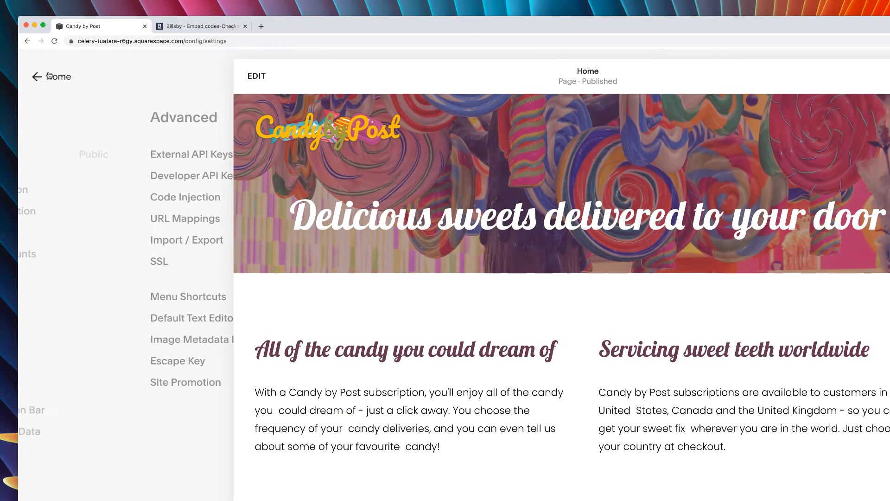
- Open the Home page in the editor at the insert point below the text columns
left_click(37, 76)
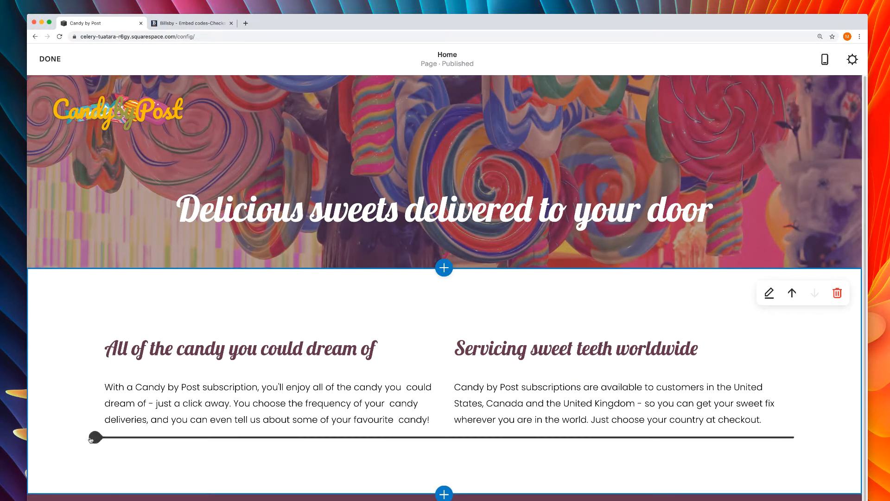
left_click(444, 268)
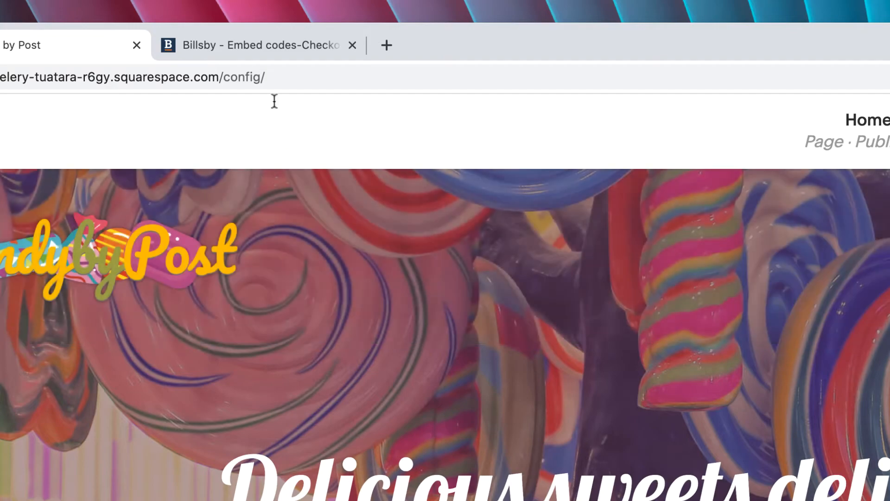
- Add a Code block holding the Billsby checkout link with Squarespace button classes
left_click(260, 45)
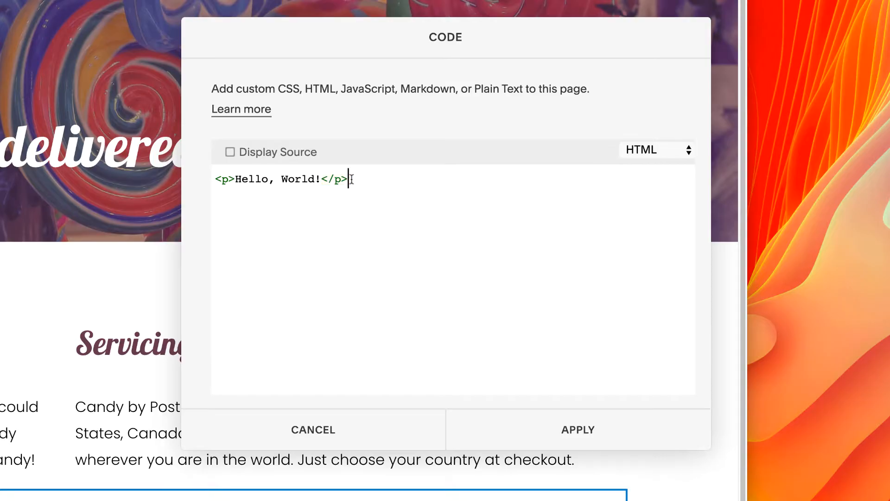
right_click(282, 179)
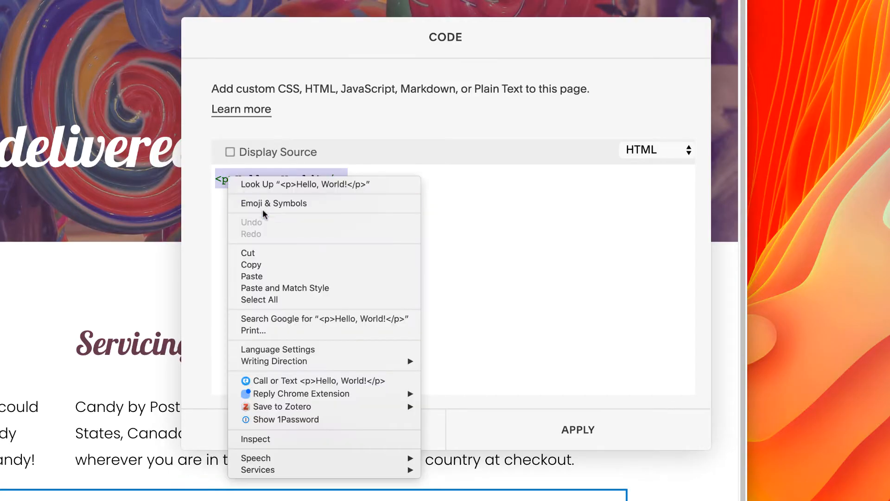
left_click(251, 277)
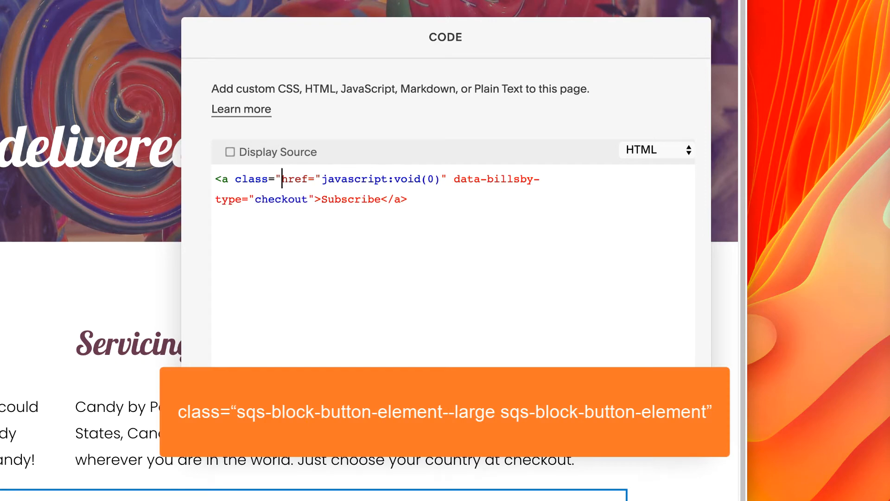
type("sqs-block-button-element--large sqs-block-button-element\"")
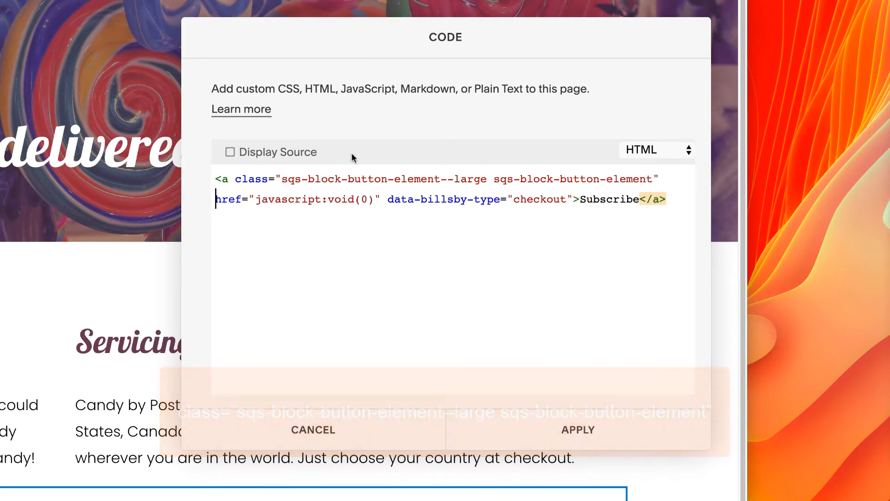
left_click(577, 430)
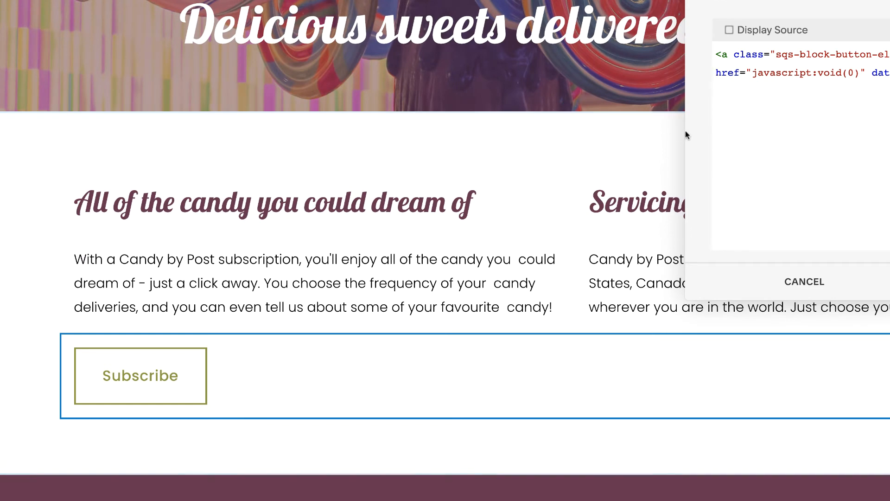
- Relabel the button 'Start your subscription' and wrap it in center tags
left_click(718, 73)
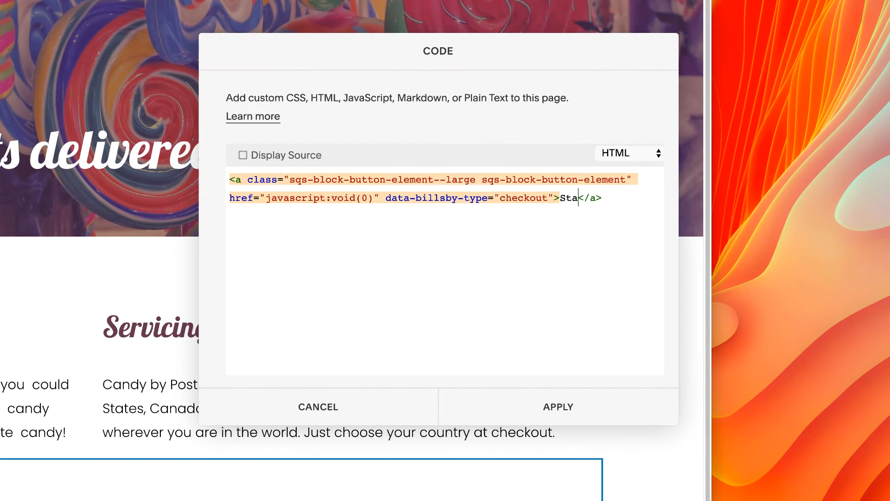
type("rt your subscrip")
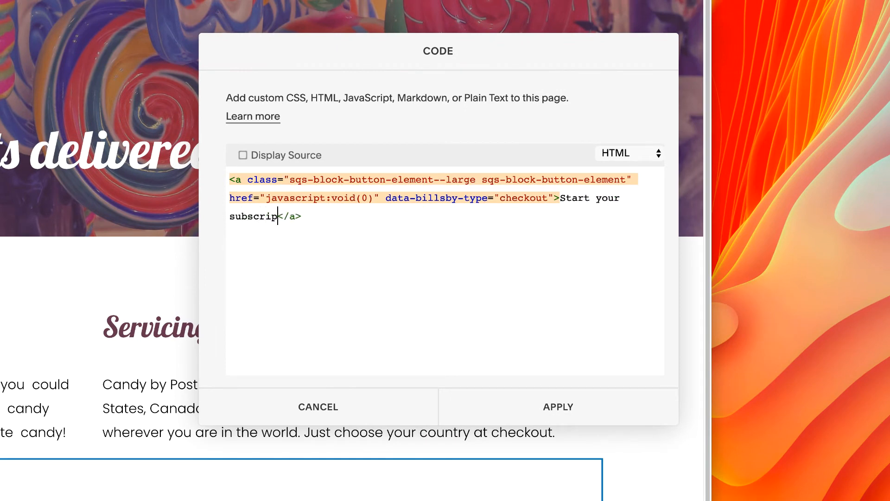
type("tion")
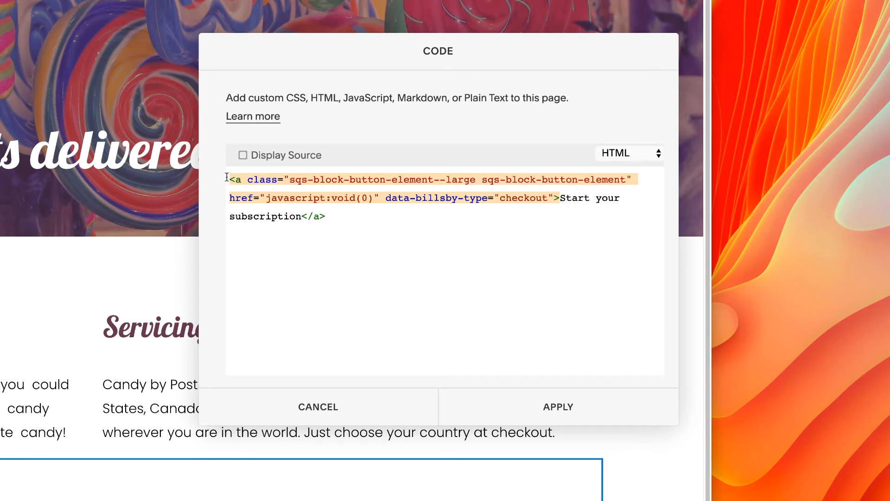
type("<center>")
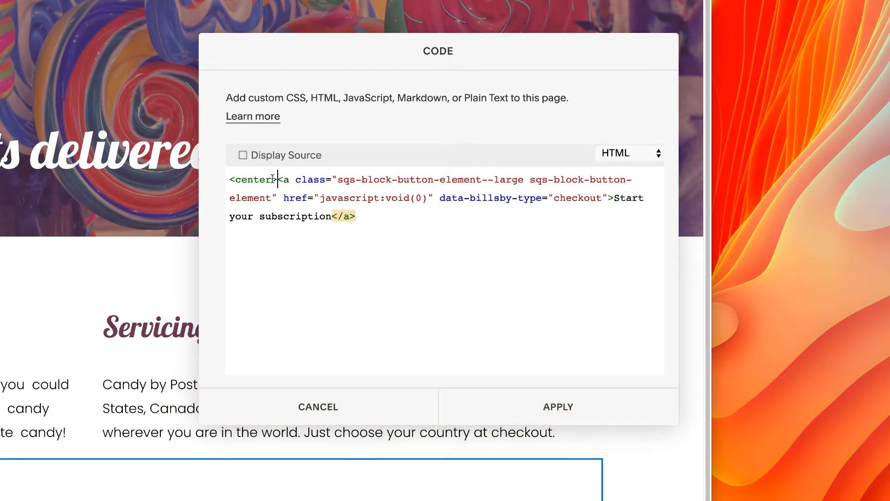
type("</center>")
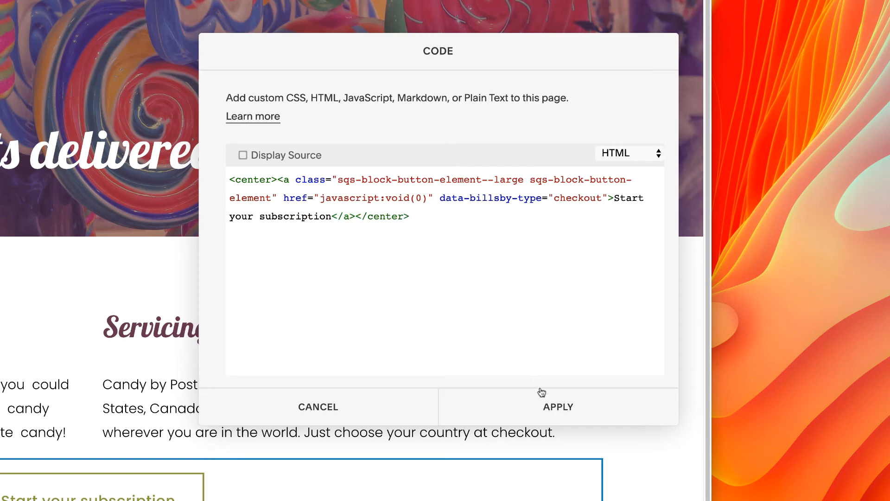
left_click(557, 407)
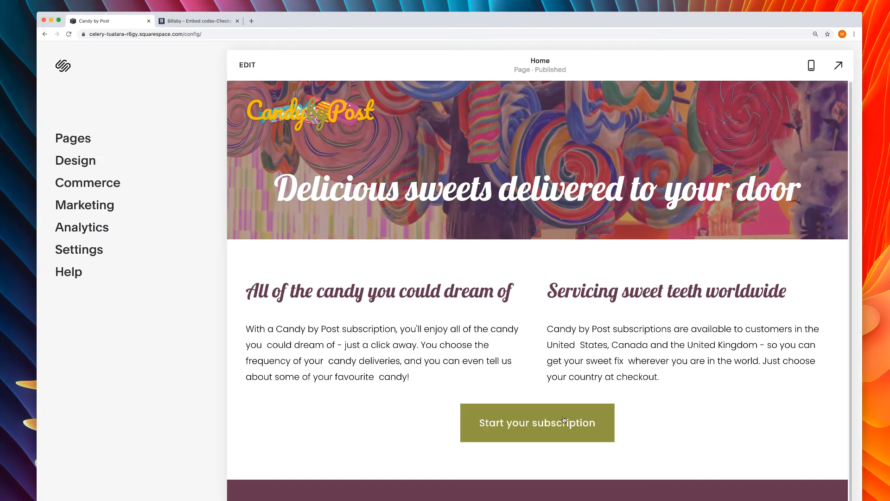
- Test the Start your subscription button's Billsby checkout popup, then close it
left_click(536, 422)
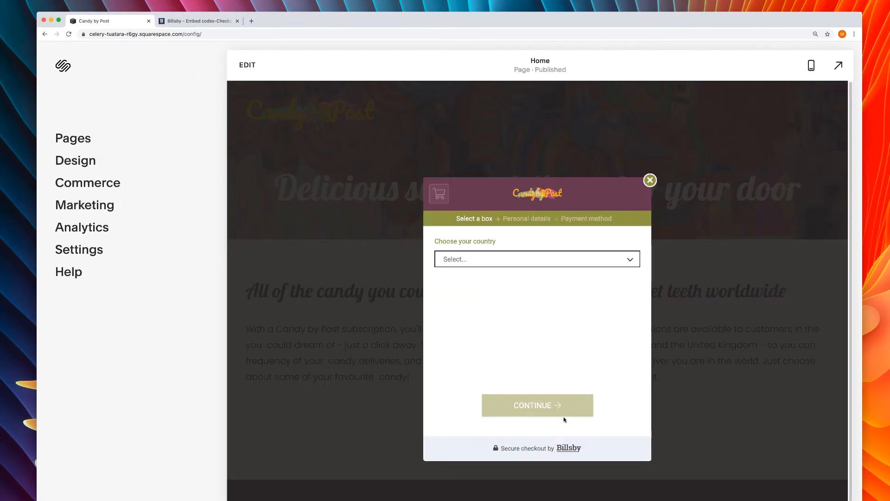
left_click(650, 180)
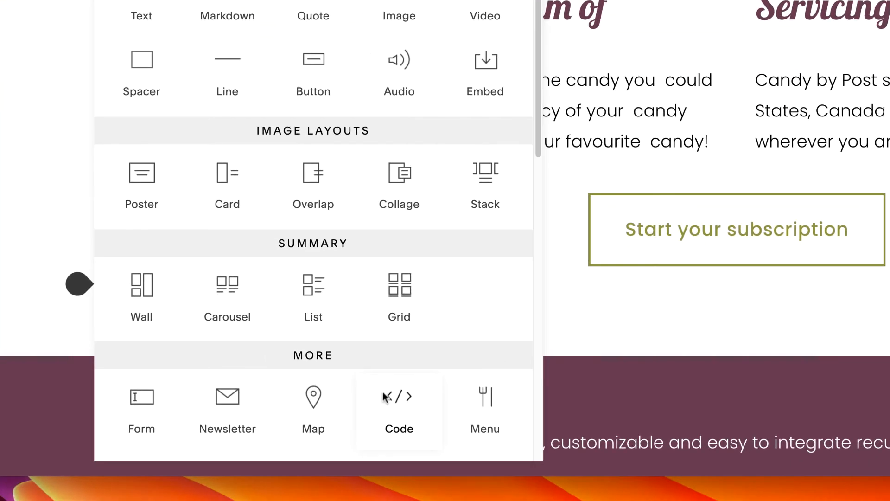
- Add a second Code block containing the copied centered button code
left_click(399, 403)
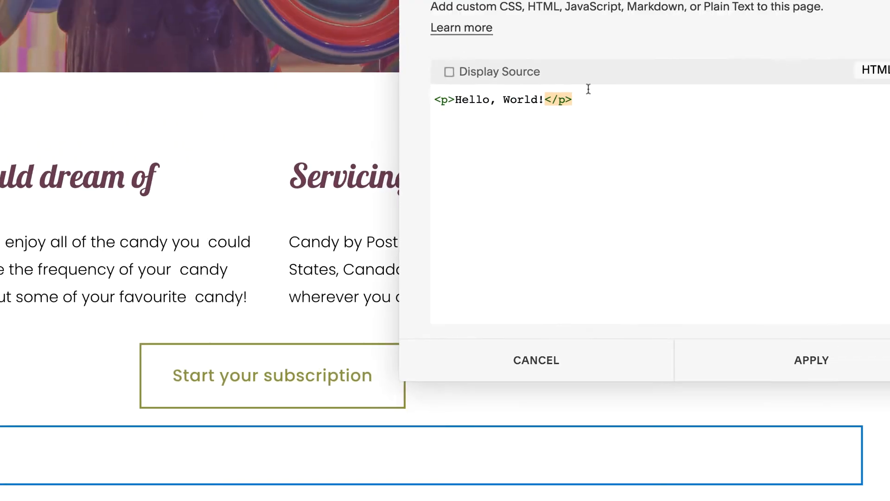
right_click(215, 184)
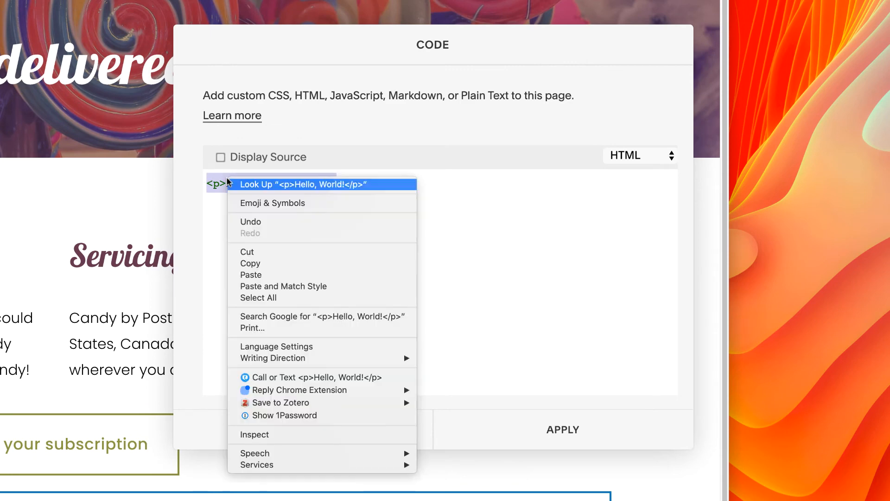
left_click(250, 274)
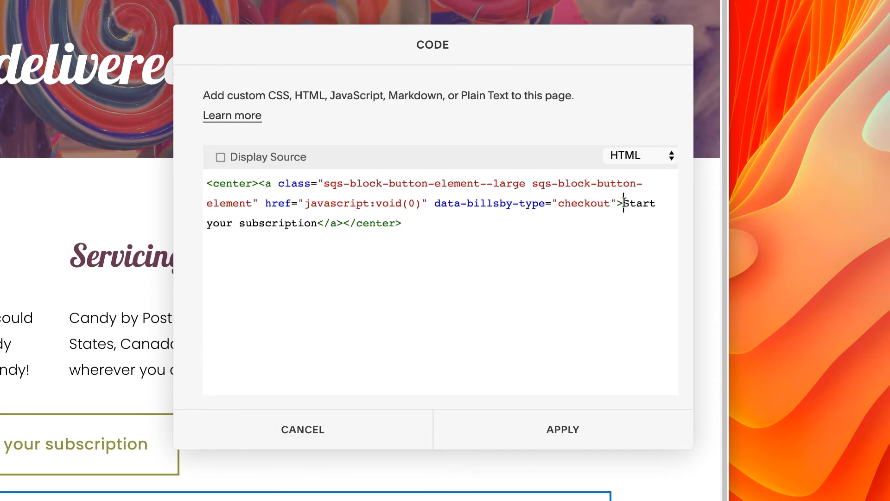
- Relabel it 'Manage my account' with type account, apply, and test its popup
left_click_drag(624, 202, 318, 223)
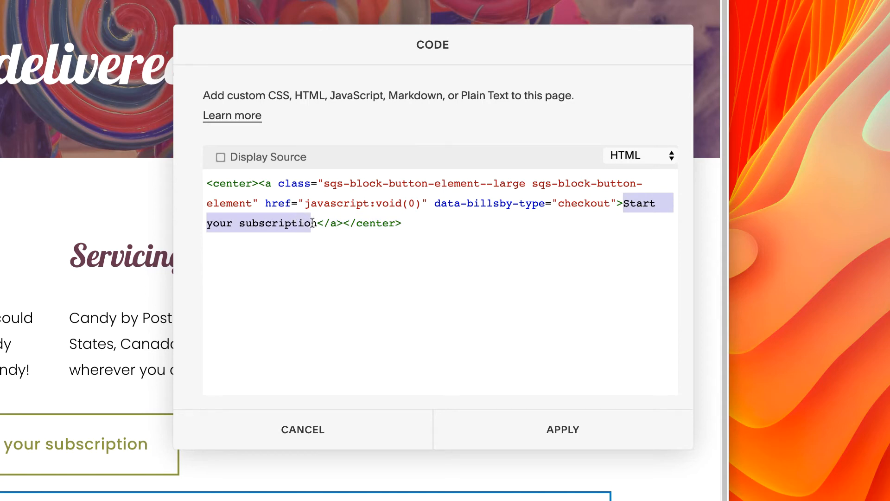
type("M")
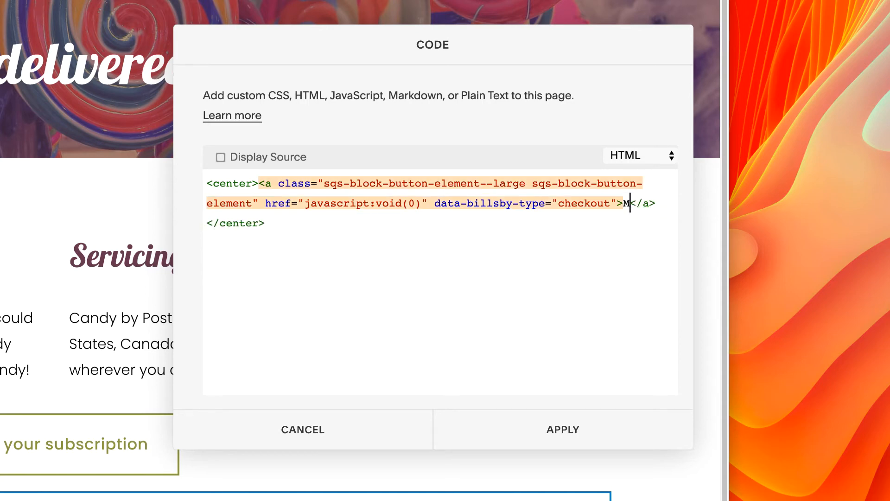
type("anage my account")
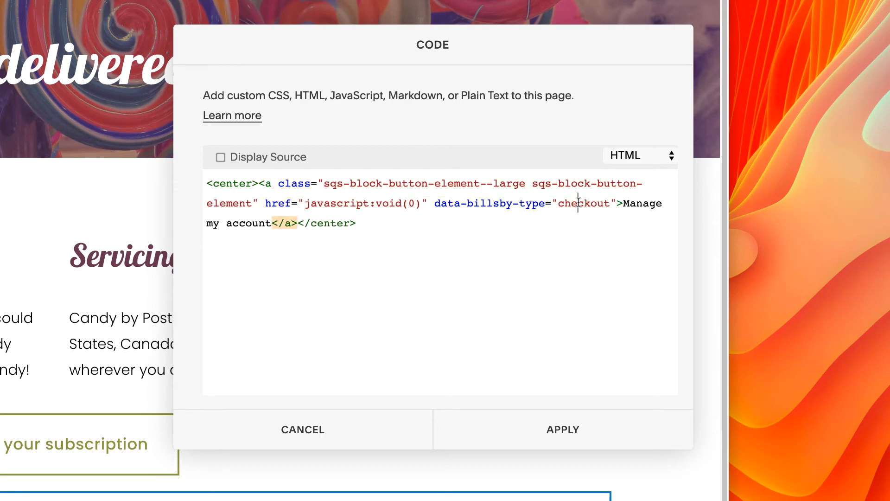
type("account")
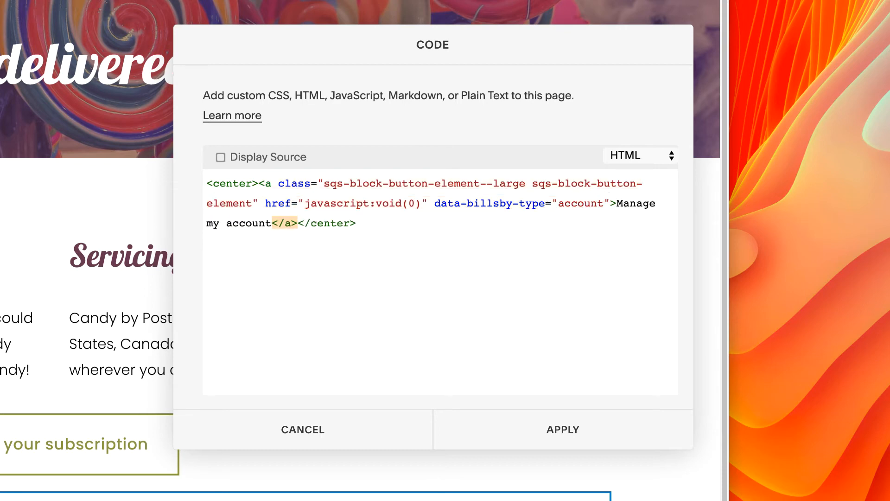
left_click(562, 429)
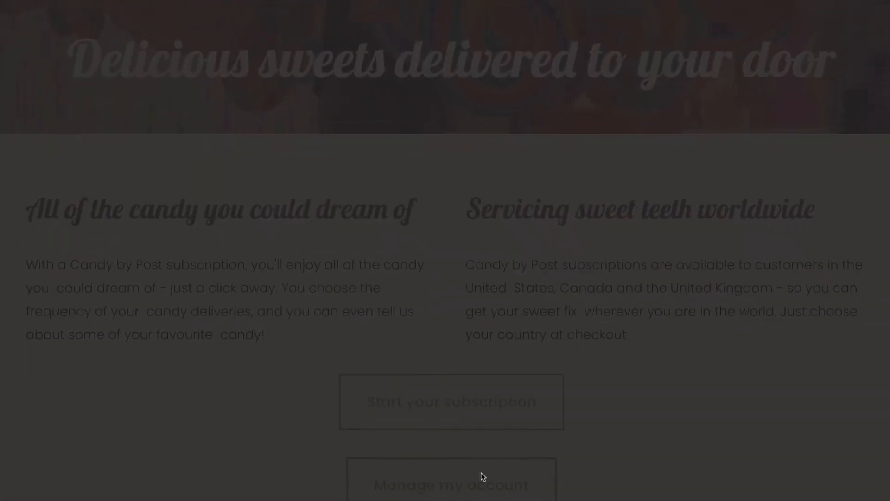
left_click(450, 484)
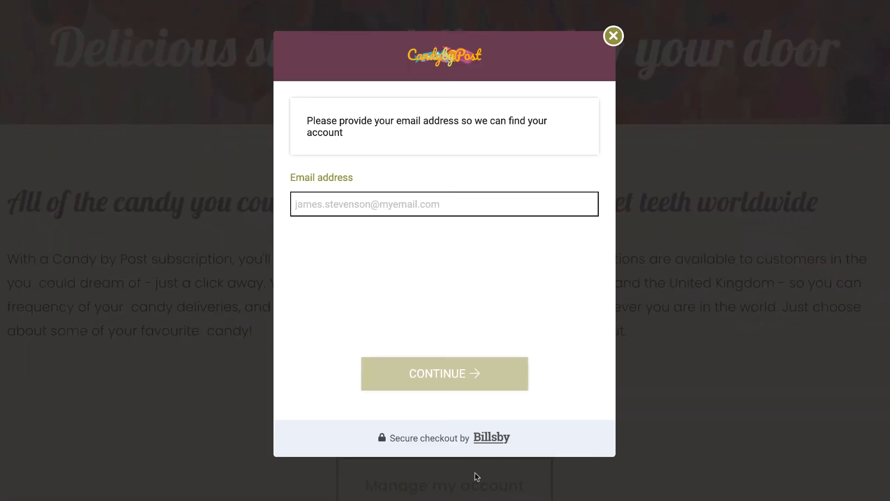